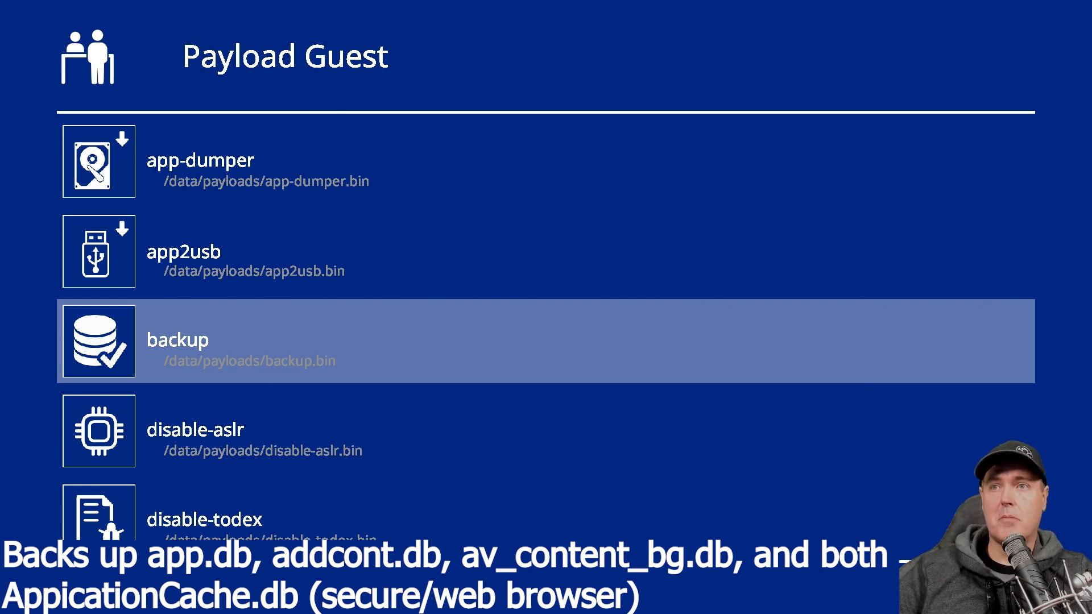
Move the selection from backup past disable-aslr to disable-todex.
{"action": "key", "text": "Down"}
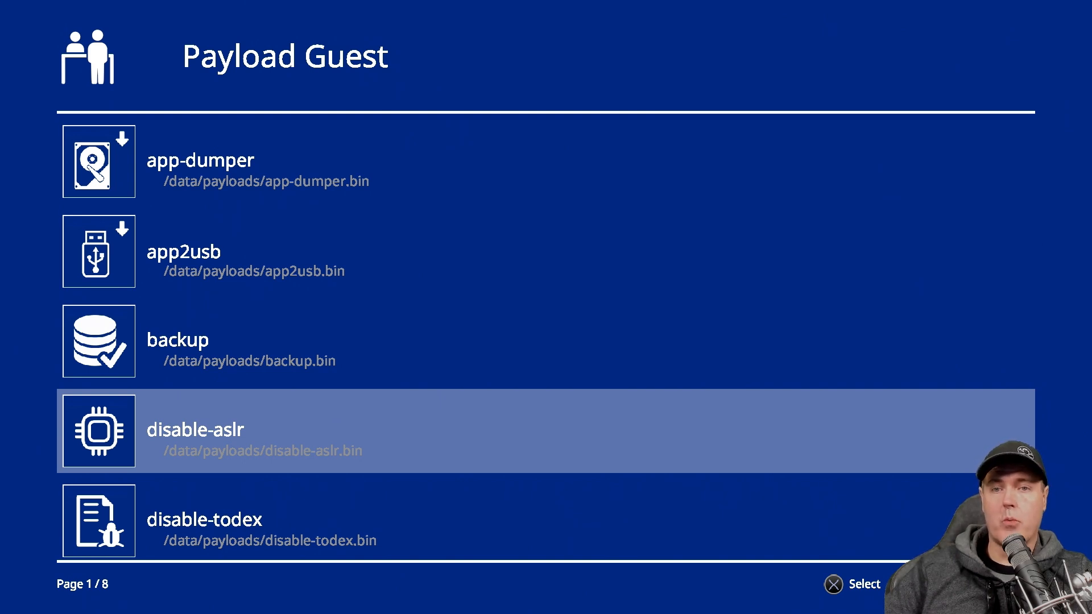
{"action": "key", "text": "down"}
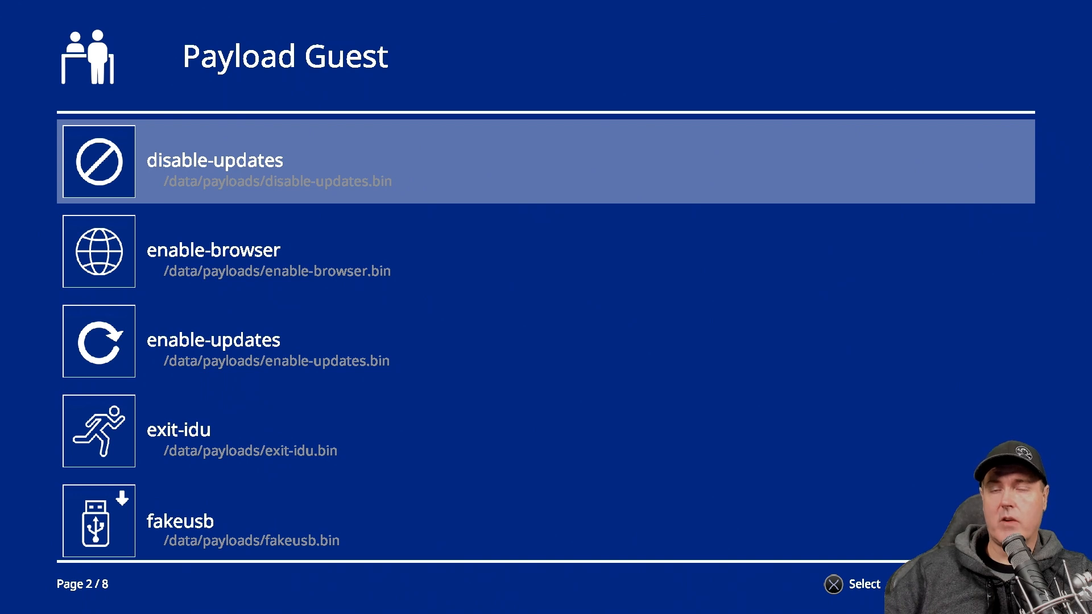
Step from disable-updates past enable-browser to enable-updates on page 2.
{"action": "key", "text": "Down"}
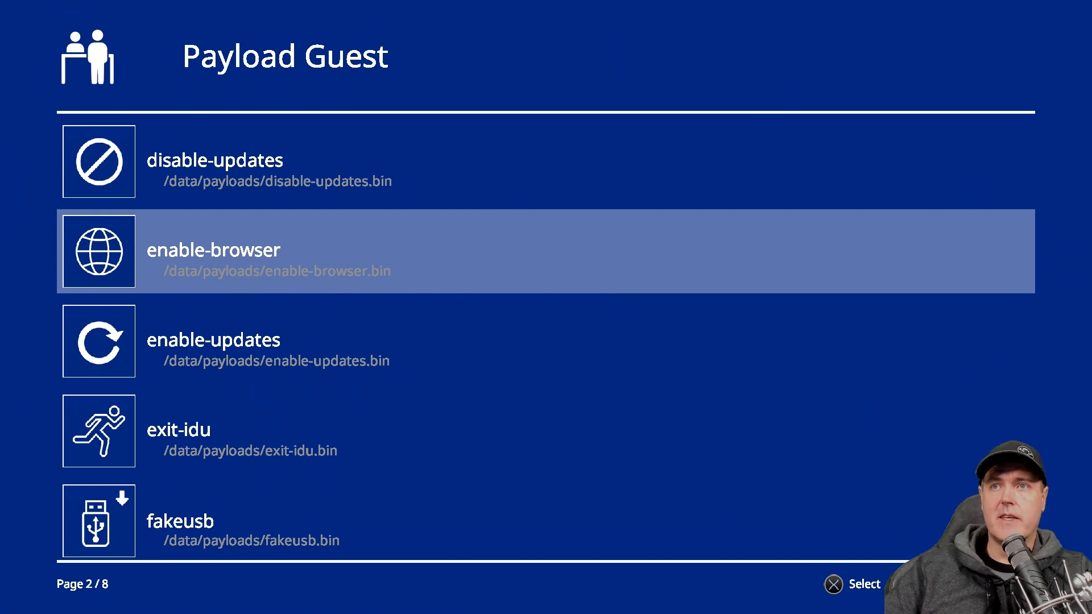
{"action": "key", "text": "Down"}
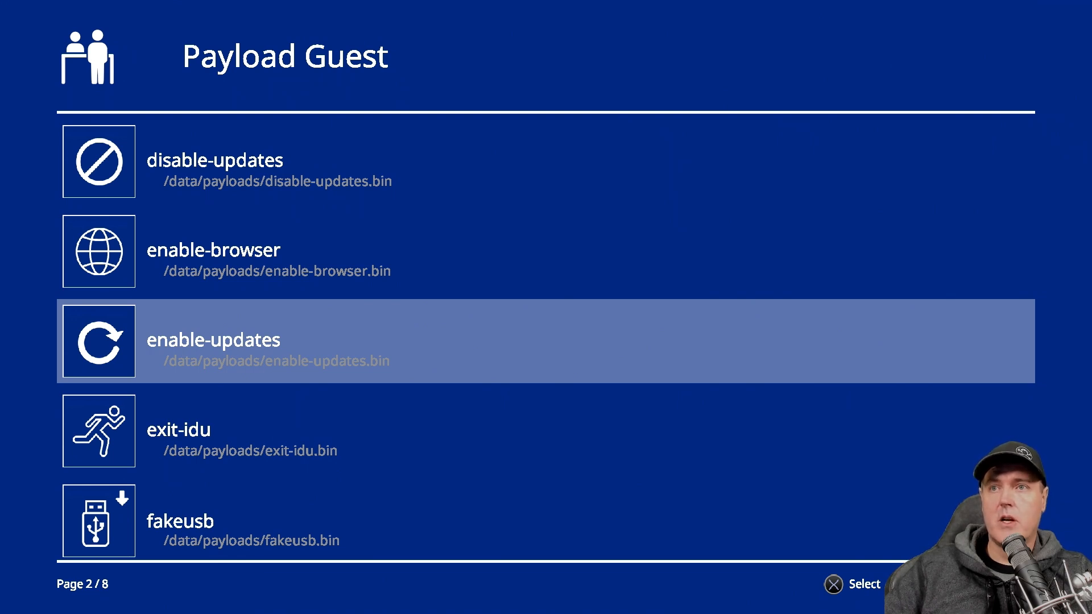
Move the selection from enable-updates to exit-idu, then to fakeusb.
{"action": "key", "text": "Down"}
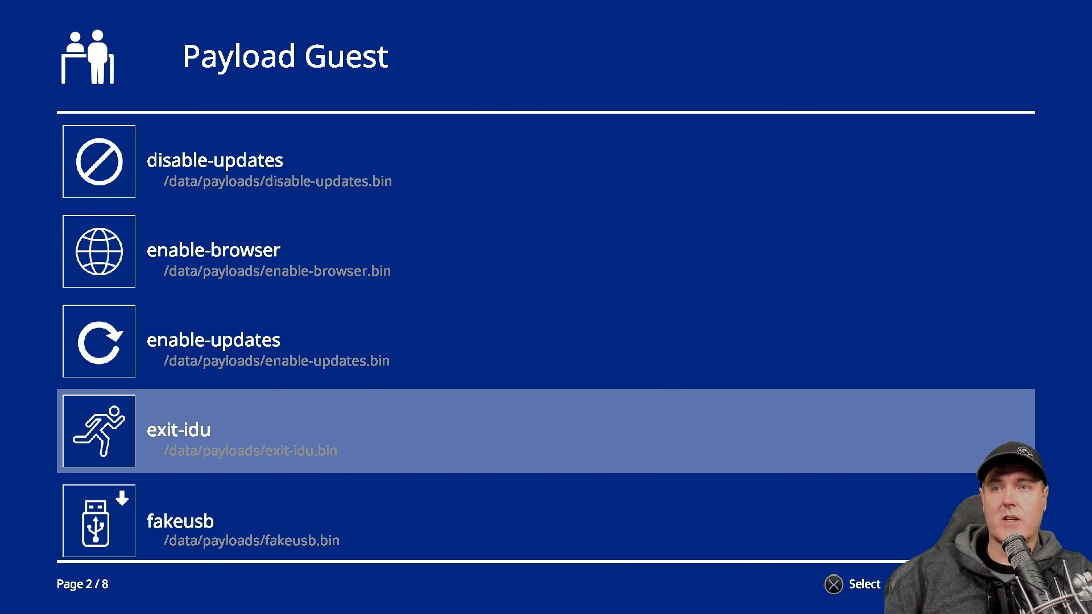
{"action": "key", "text": "Down"}
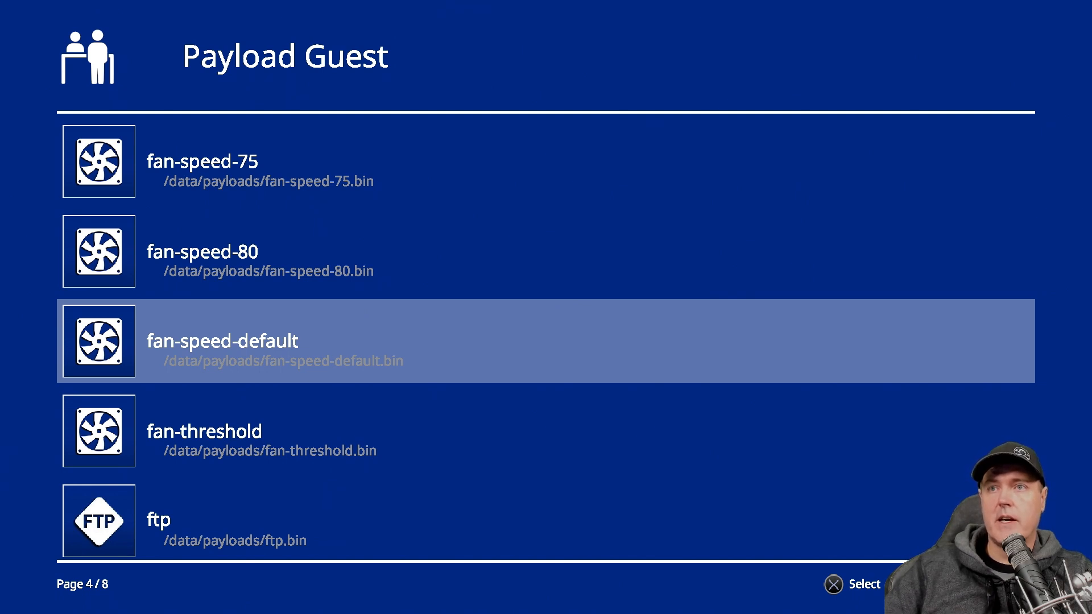
Step from fan-speed-default past fan-threshold to ftp, then scroll the list onward.
{"action": "key", "text": "Down"}
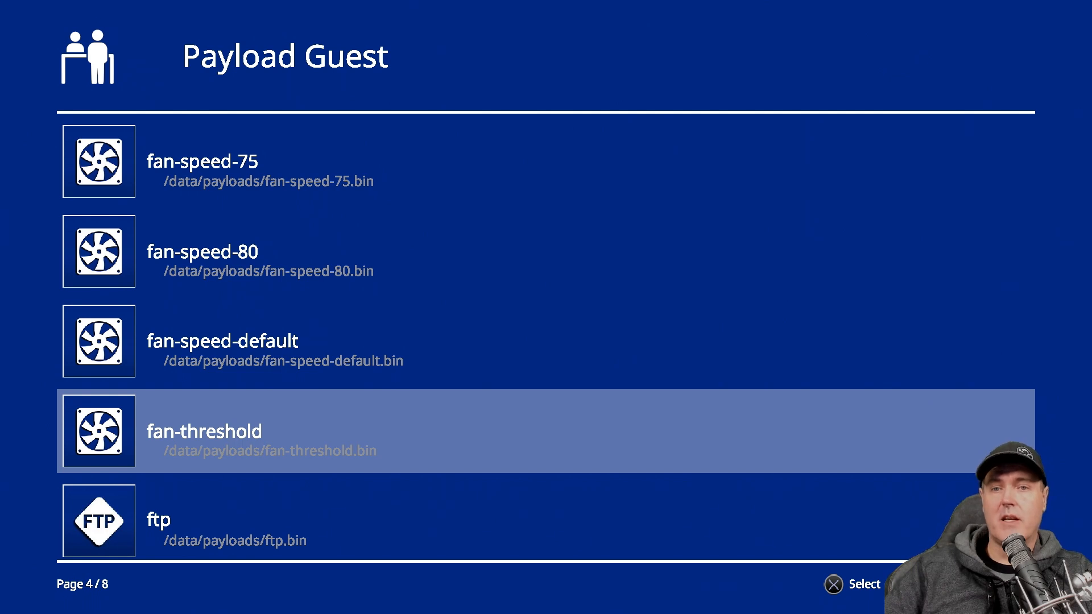
{"action": "key", "text": "Down"}
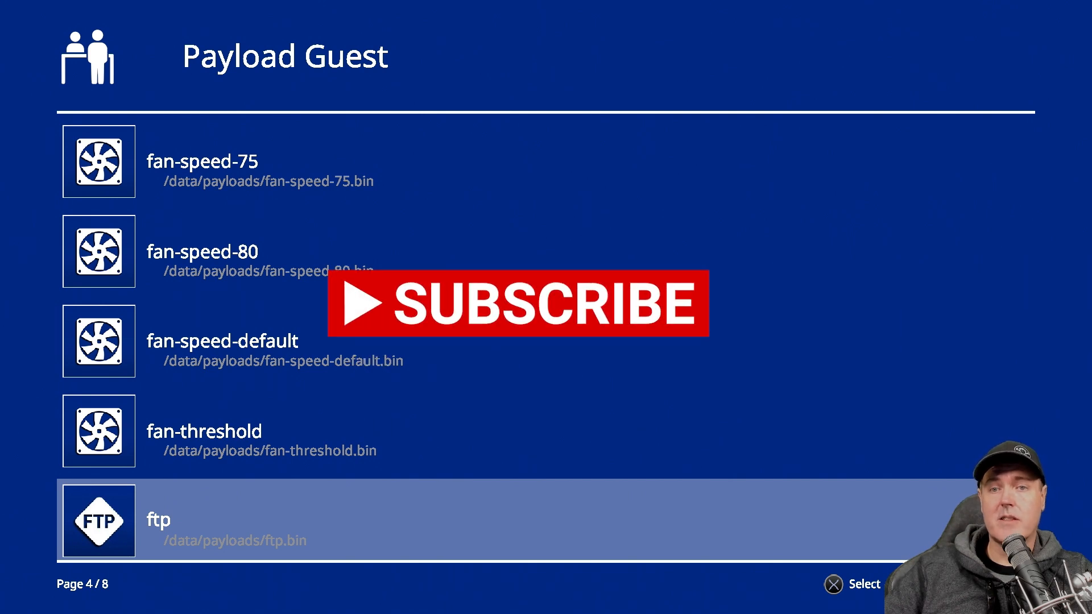
{"action": "scroll", "scroll_direction": "down", "scroll_amount": 3}
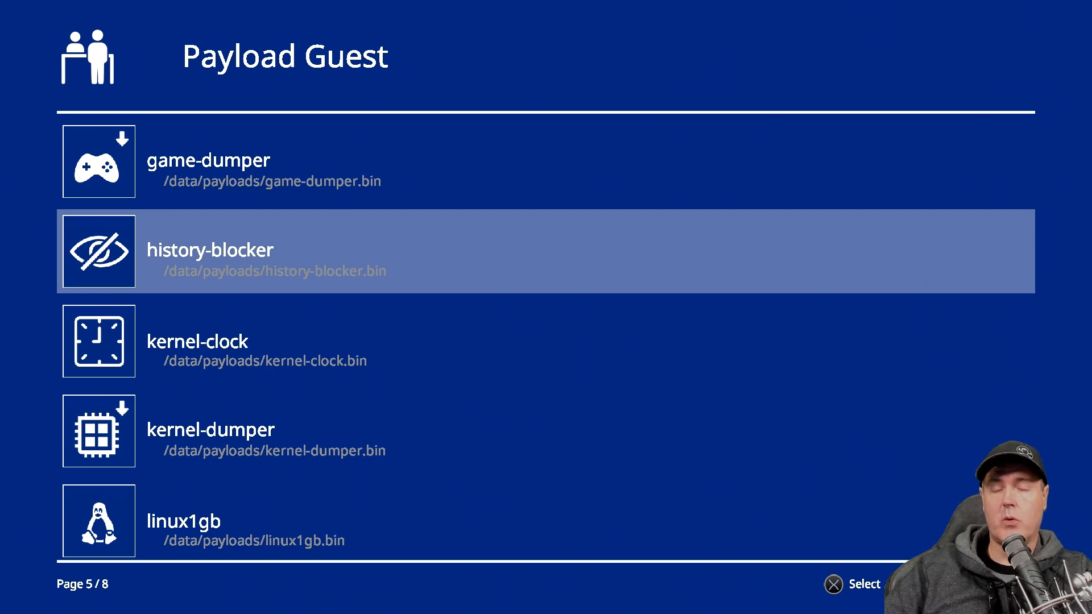
Step from history-blocker past kernel-clock and linux1gb to linux5gb on page 6.
{"action": "key", "text": "down"}
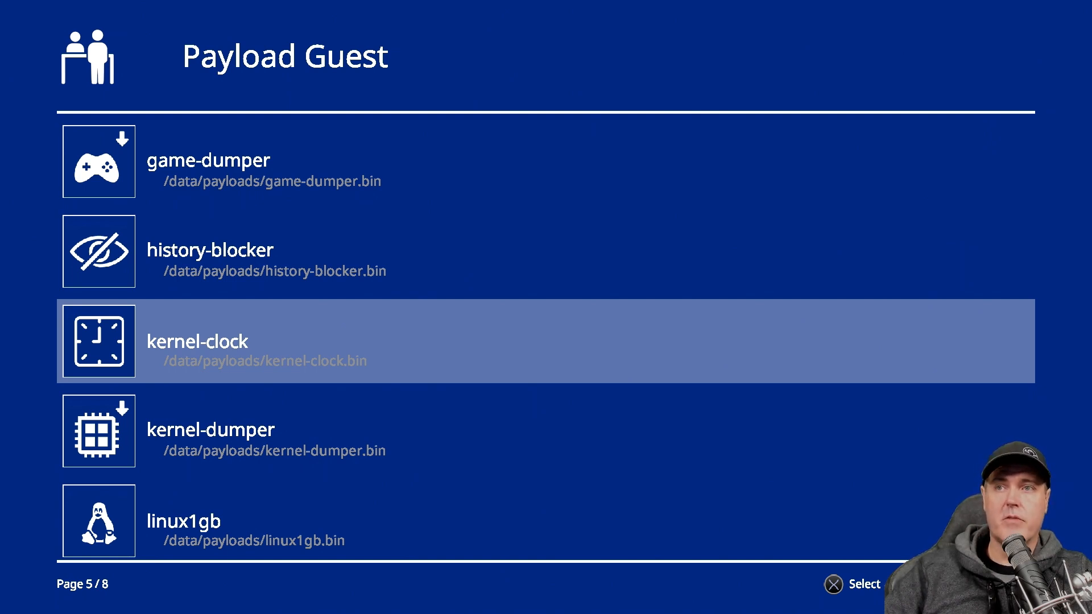
{"action": "key", "text": "Down"}
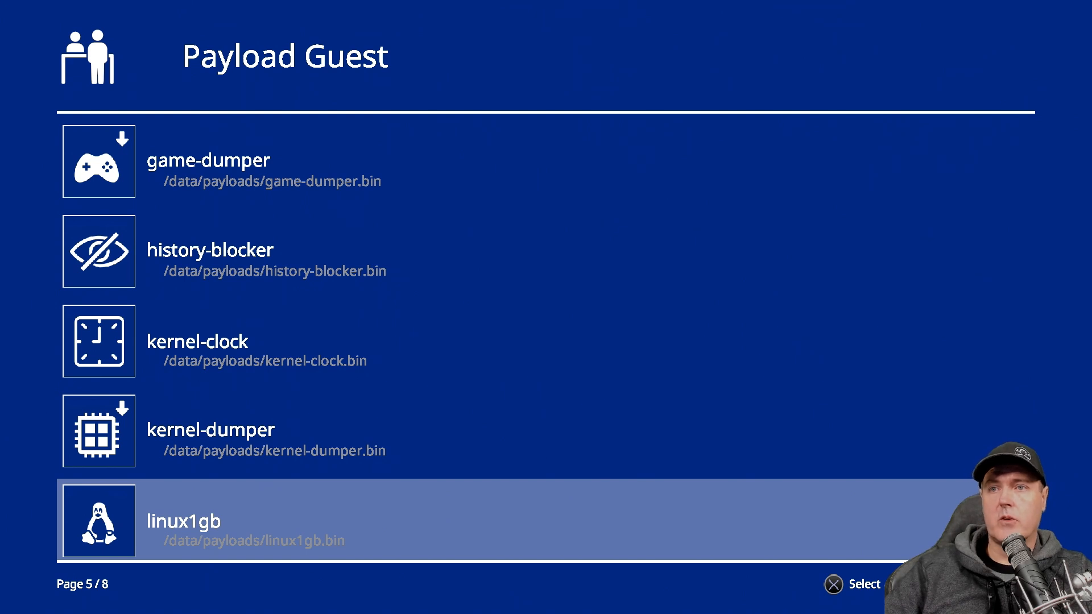
{"action": "scroll", "scroll_direction": "down", "scroll_amount": 3}
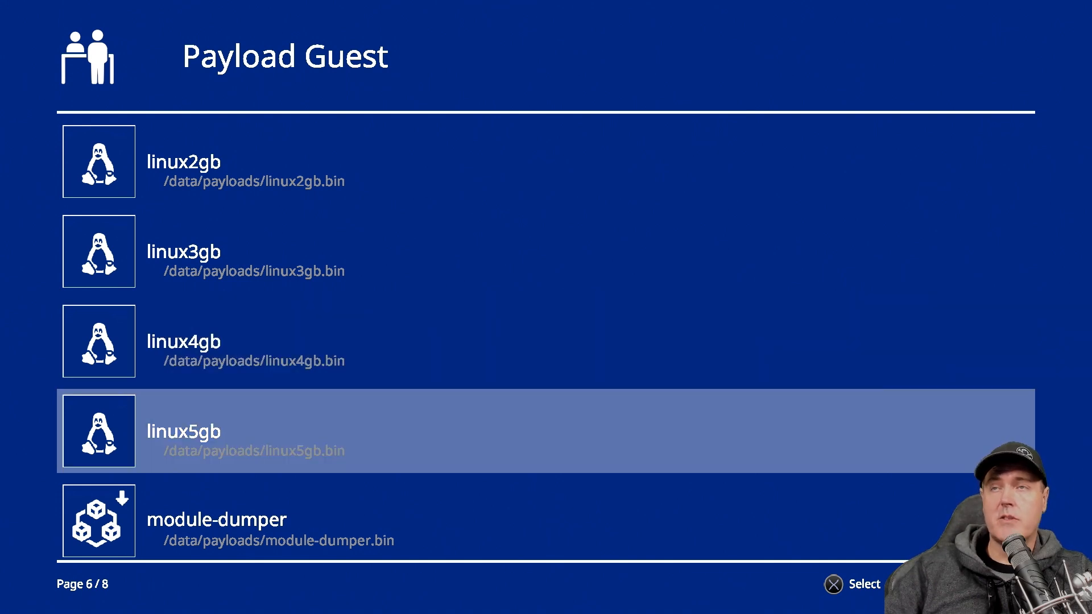
{"action": "key", "text": "down"}
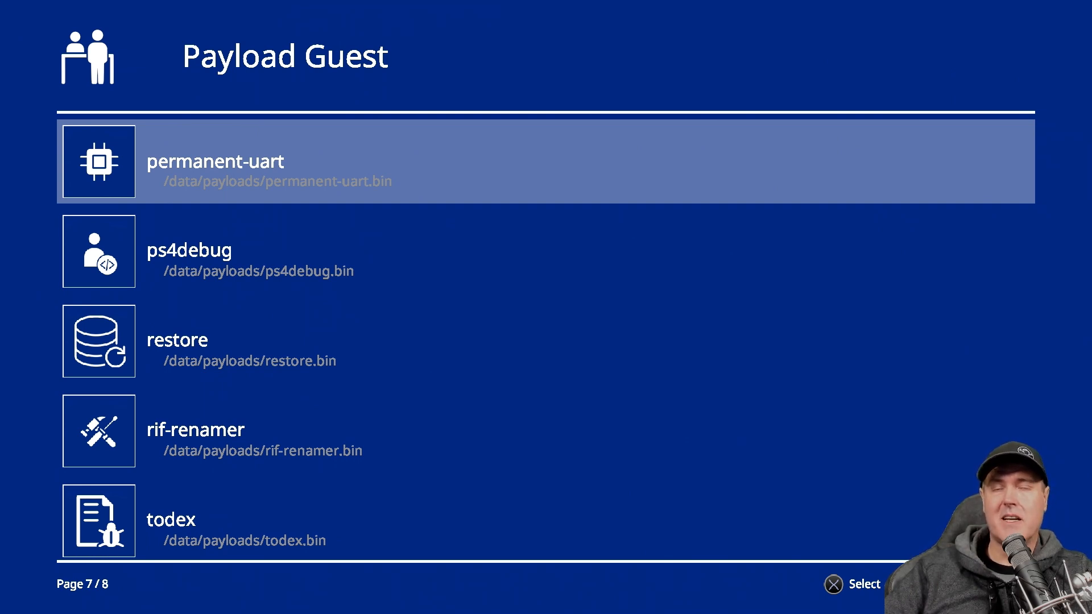
Move the selection from permanent-uart to ps4debug on page 7.
{"action": "key", "text": "Down"}
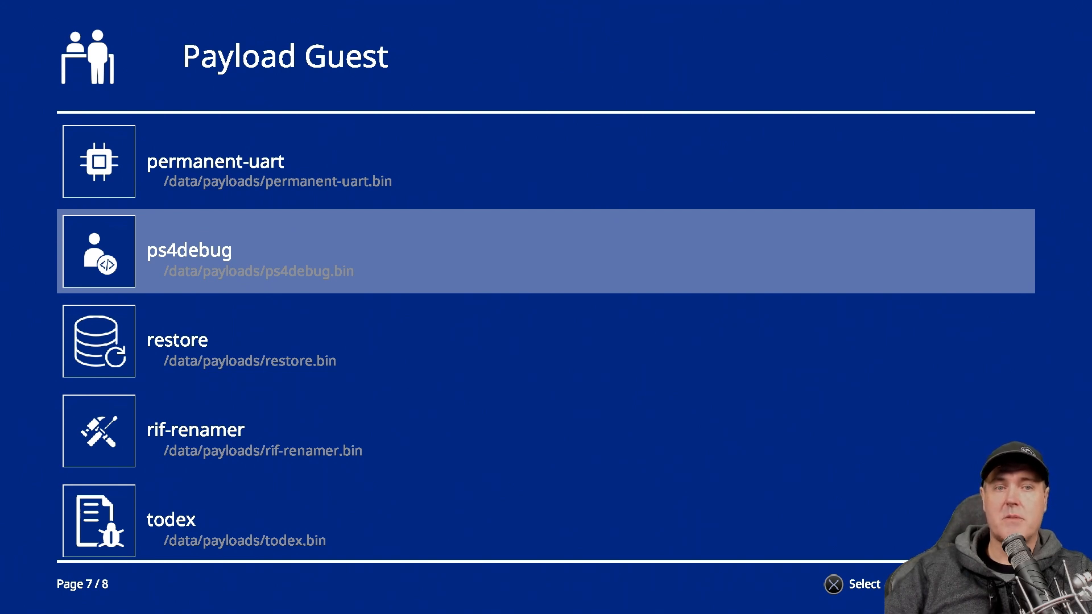